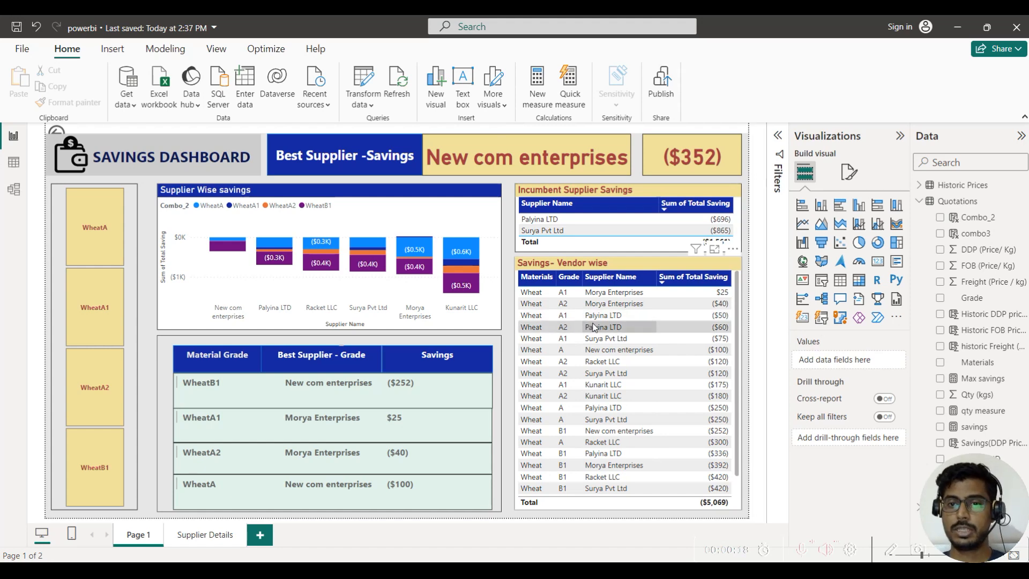
Drill through from the Palyina LTD row to Supplier Details, then return to the dashboard
right_click(603, 327)
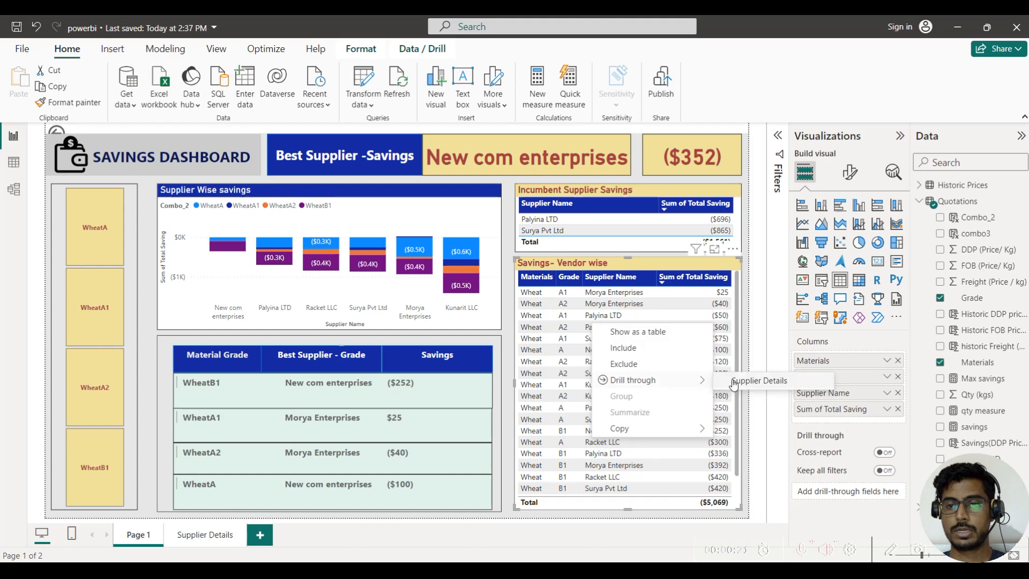
left_click(759, 381)
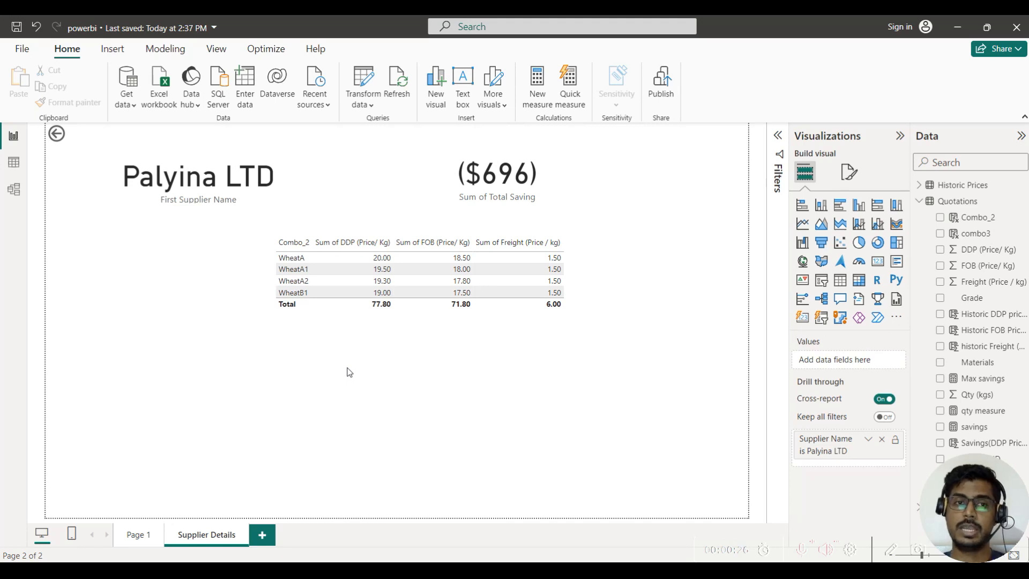
mouse_move(205, 296)
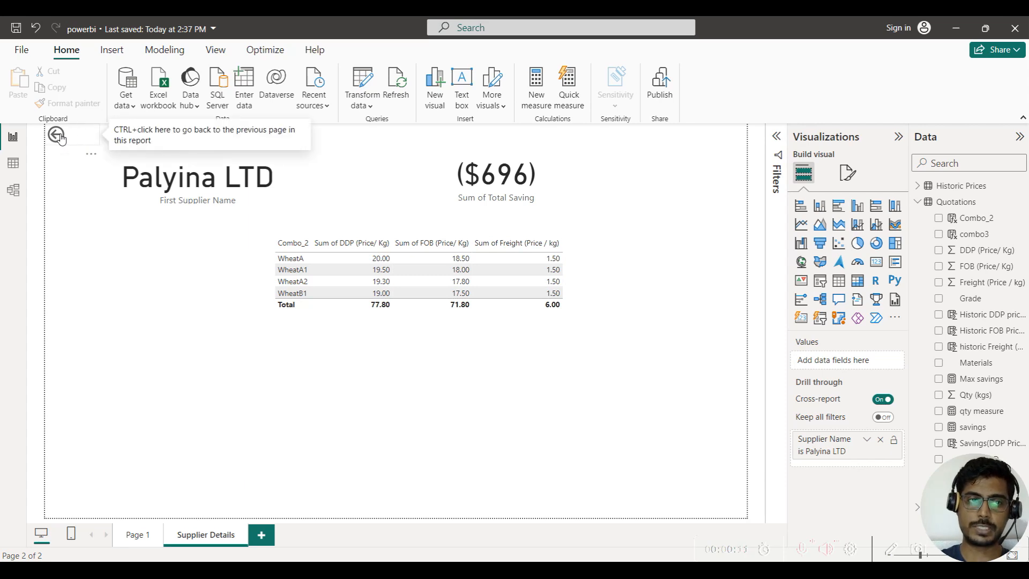
left_click(60, 134)
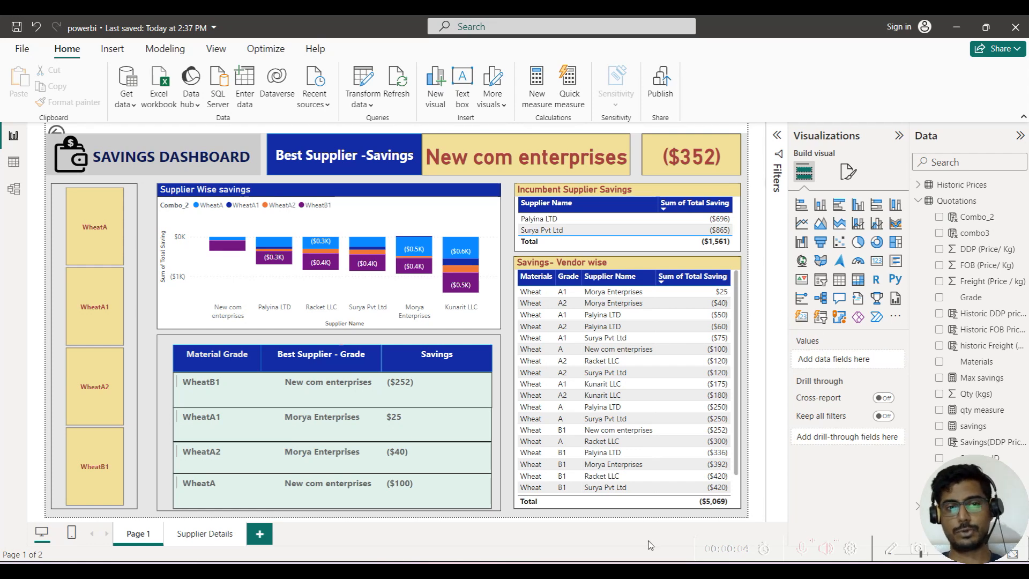
mouse_move(495, 289)
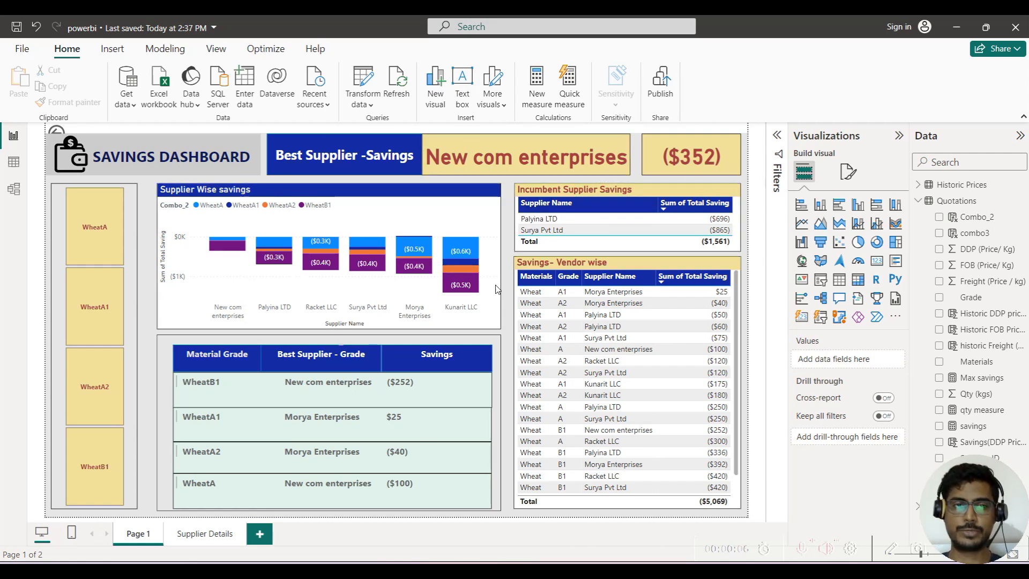
mouse_move(461, 285)
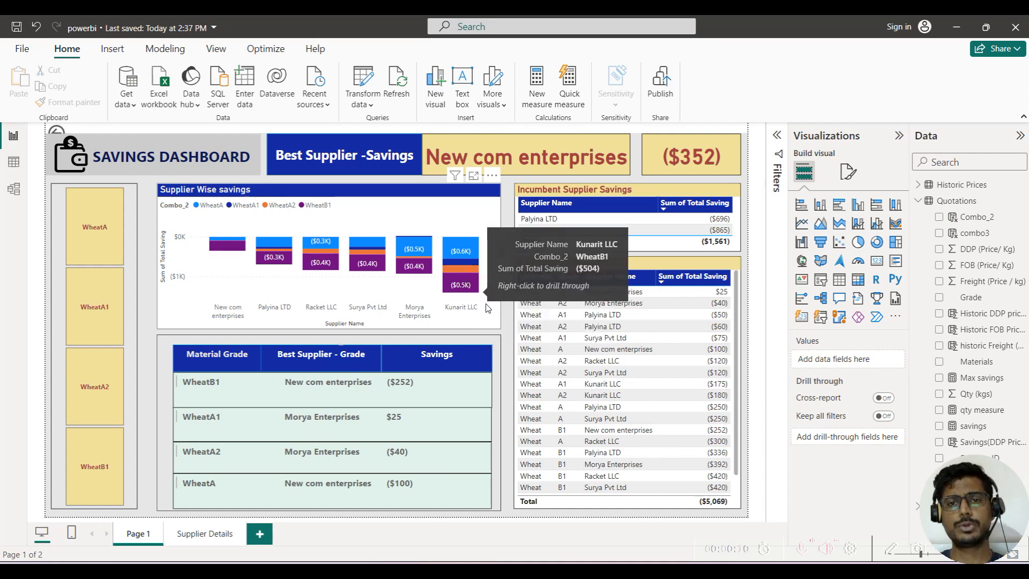
mouse_move(506, 302)
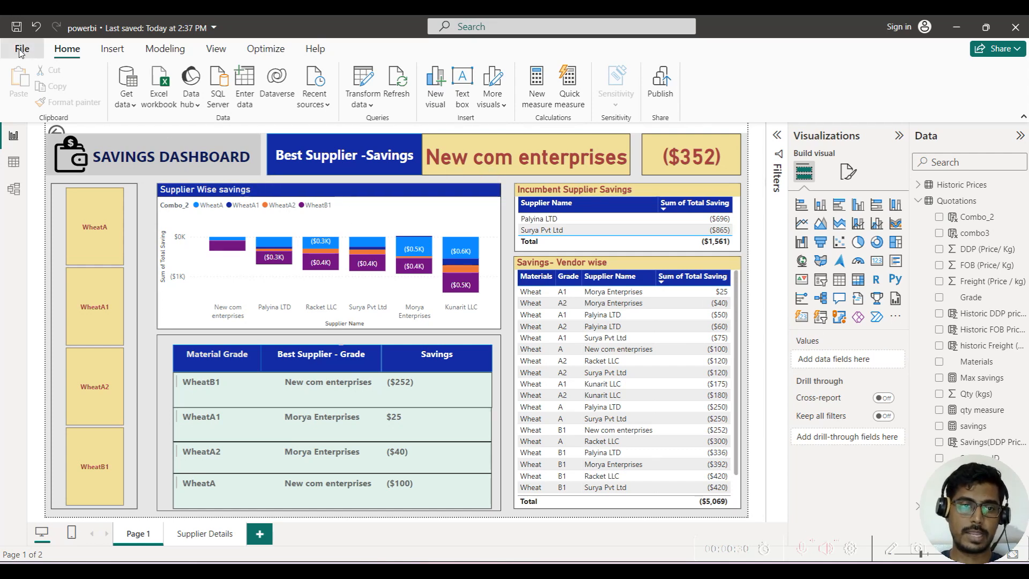
Open Options and settings to the current file's Report settings
left_click(21, 49)
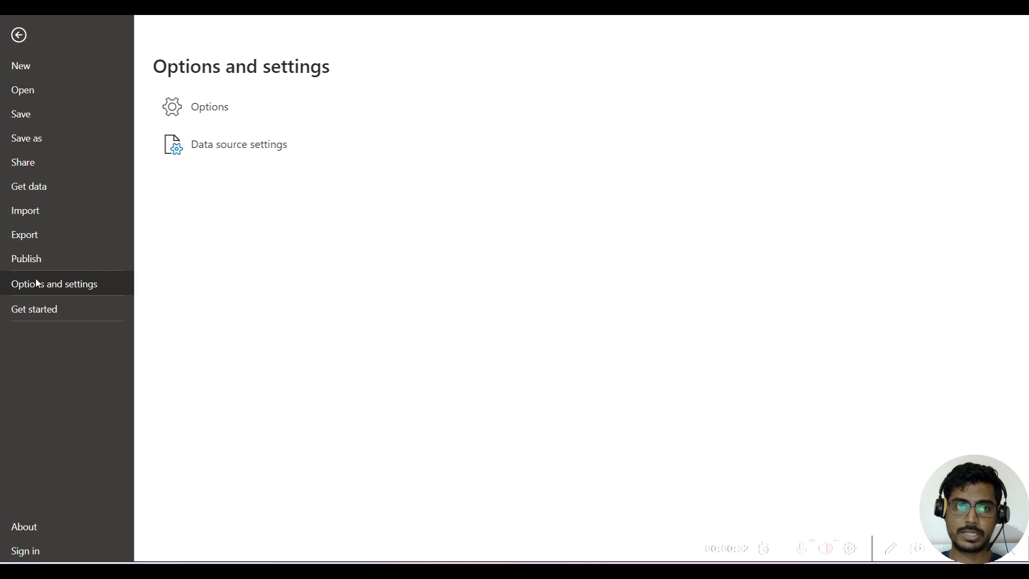
left_click(18, 34)
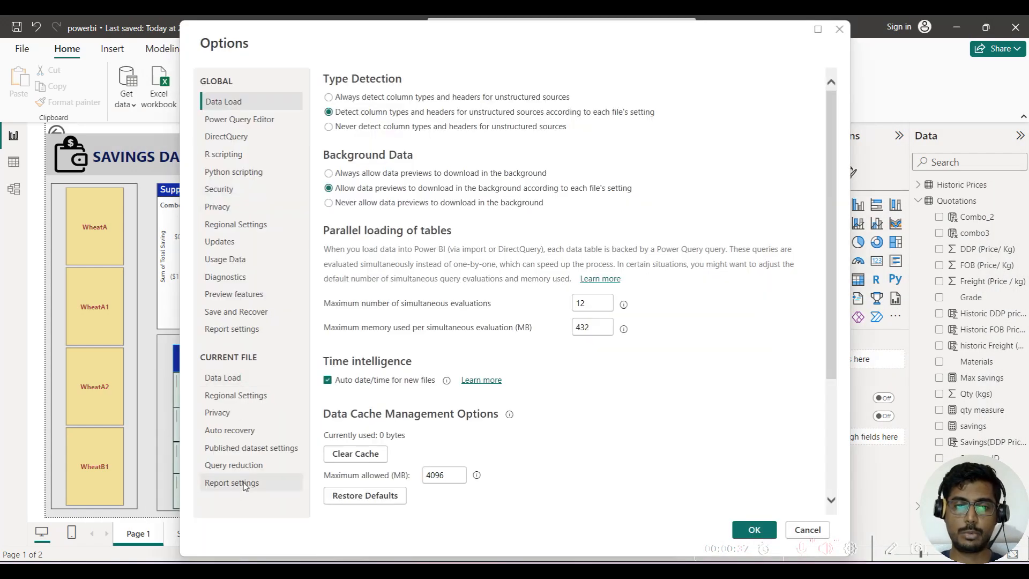
left_click(231, 482)
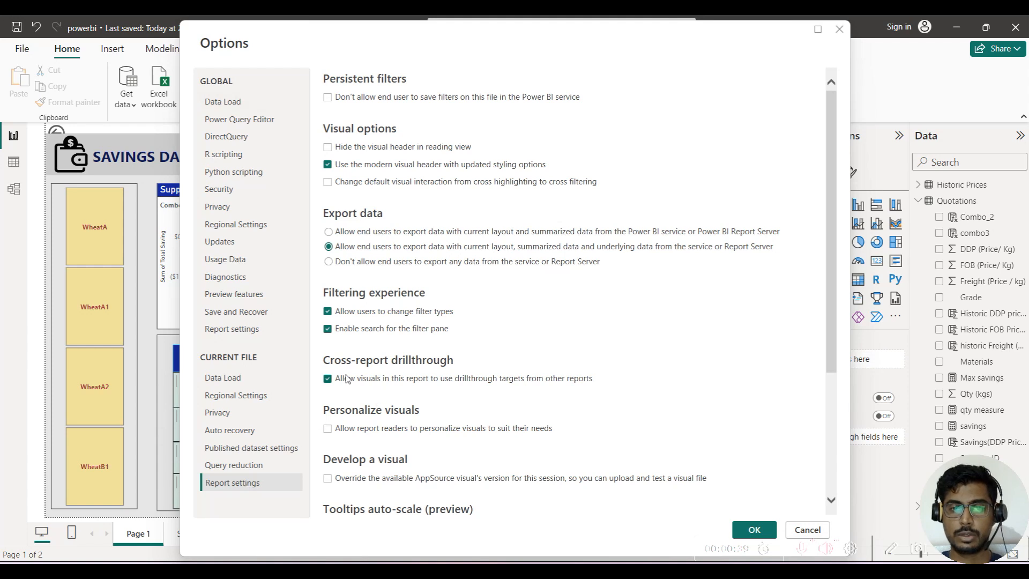
mouse_move(327, 392)
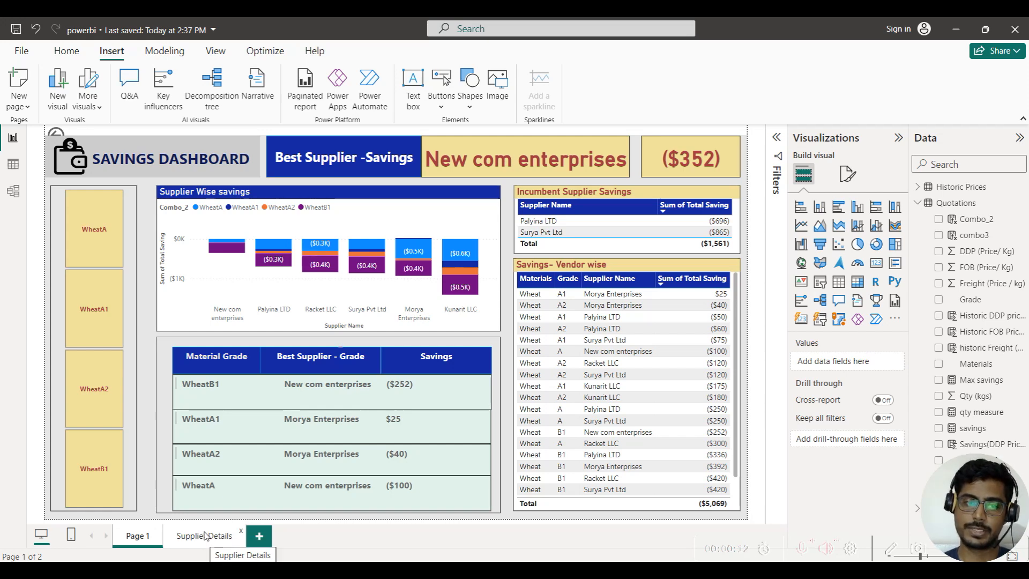
Open the Supplier Details page and inspect its total saving card and price breakdown table
left_click(204, 535)
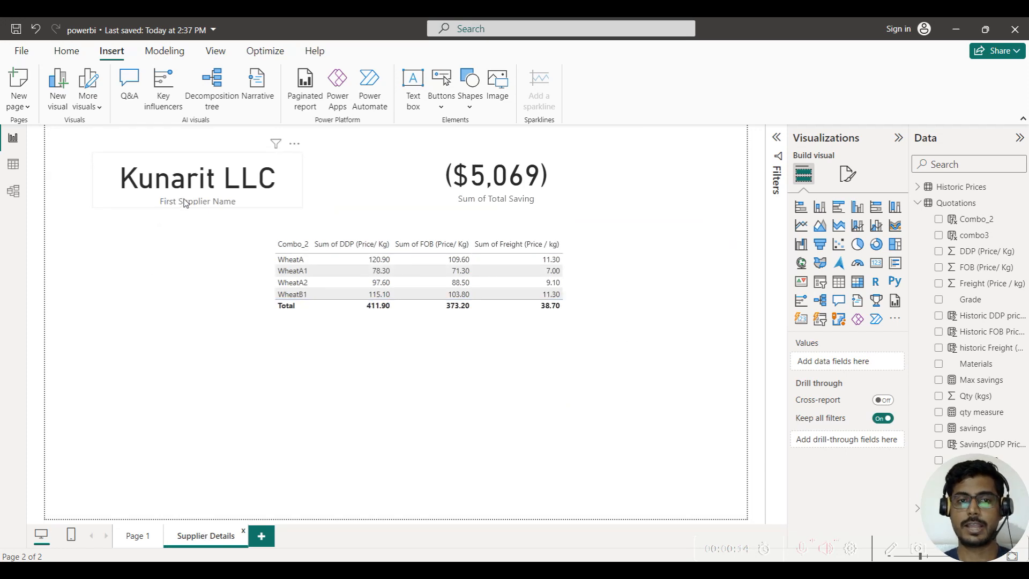
mouse_move(239, 205)
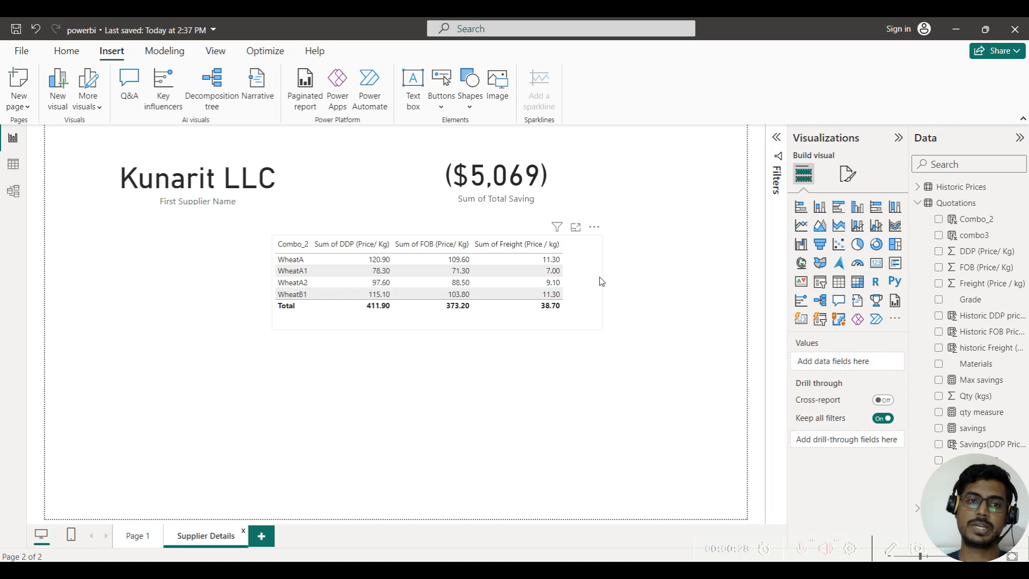
left_click(197, 178)
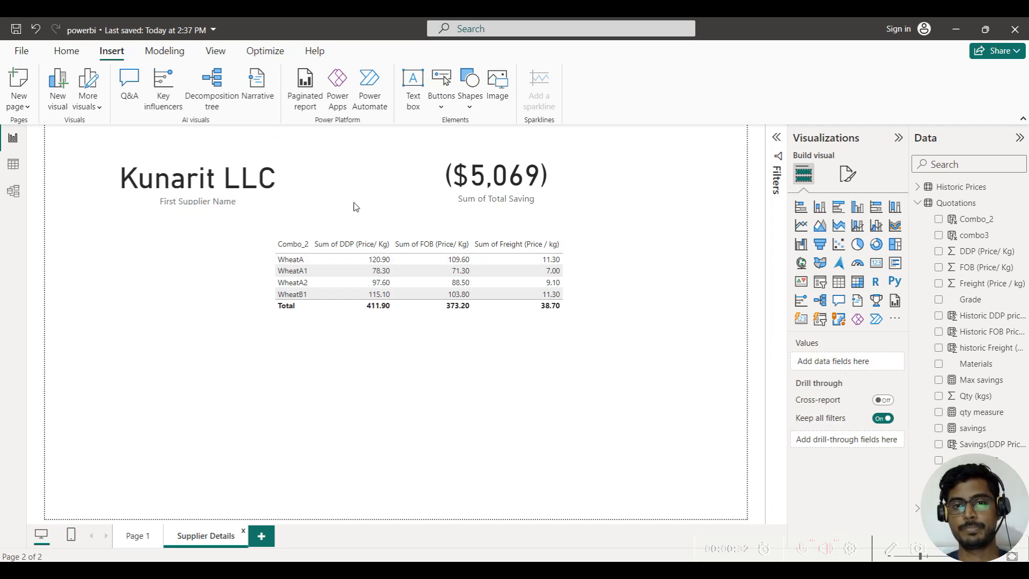
mouse_move(528, 214)
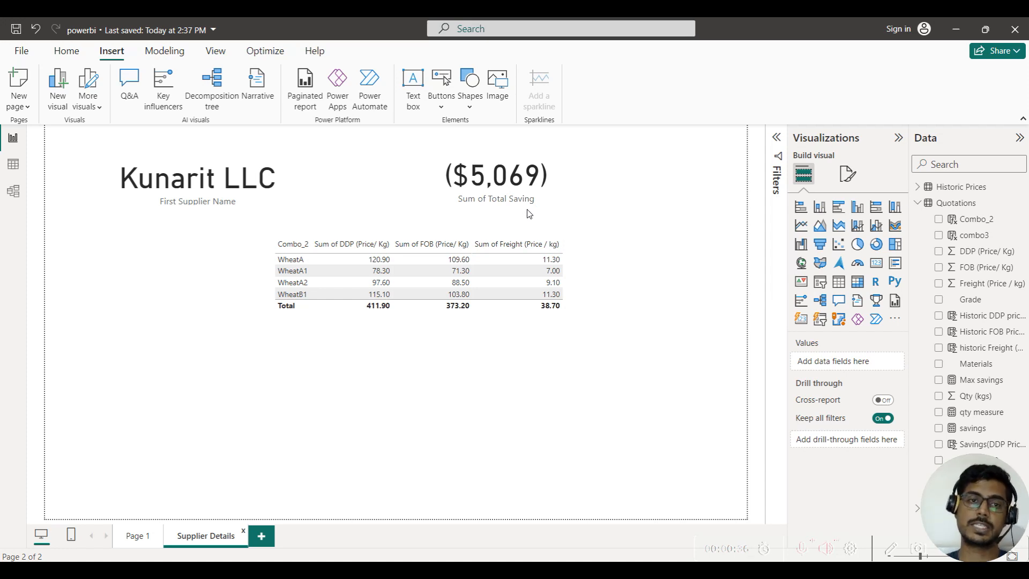
left_click(196, 178)
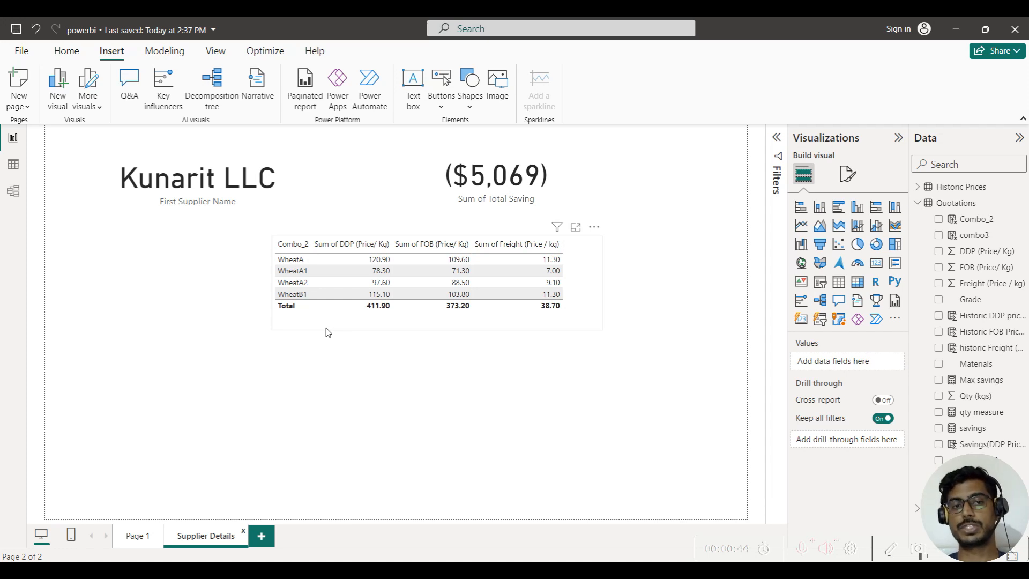
left_click(196, 178)
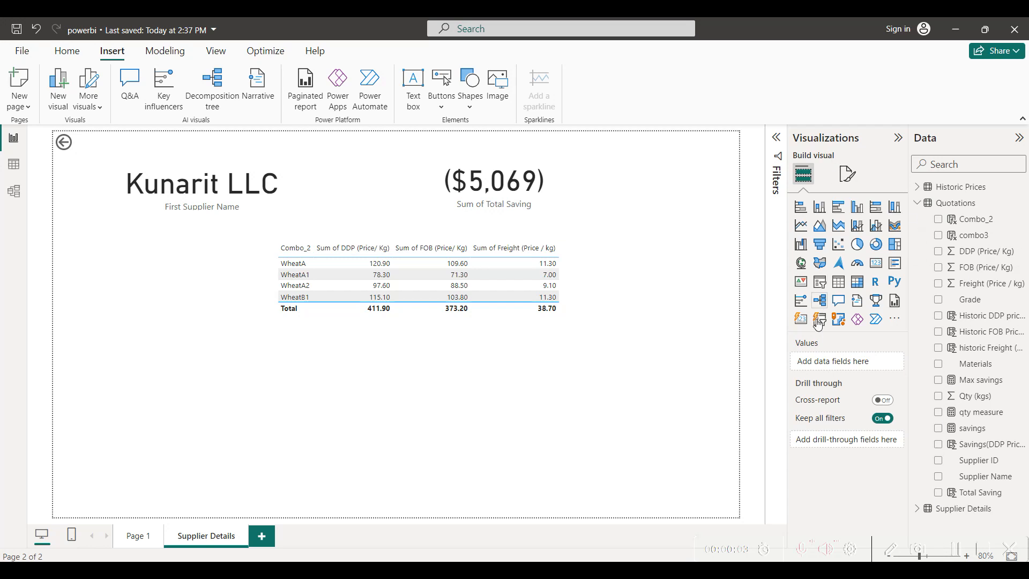
mouse_move(818, 394)
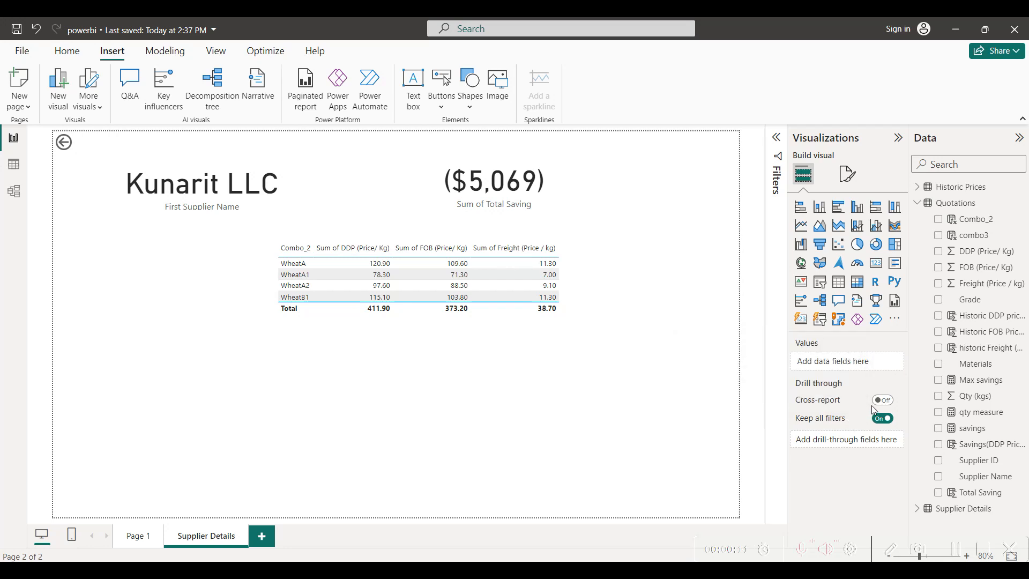
Enable cross-report drill-through with Supplier Name as the field, then return to Page 1
left_click(882, 400)
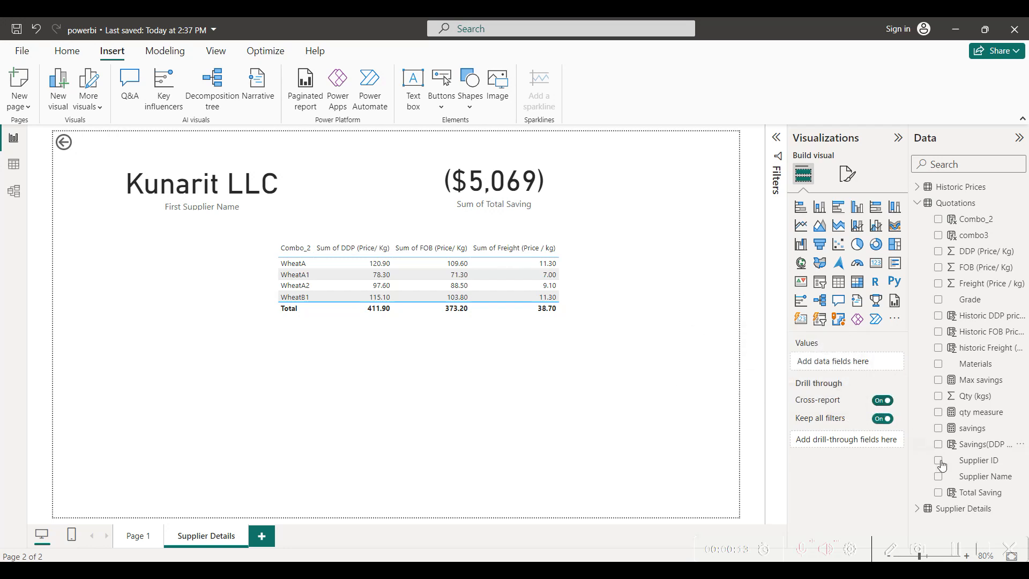
left_click_drag(985, 476, 846, 438)
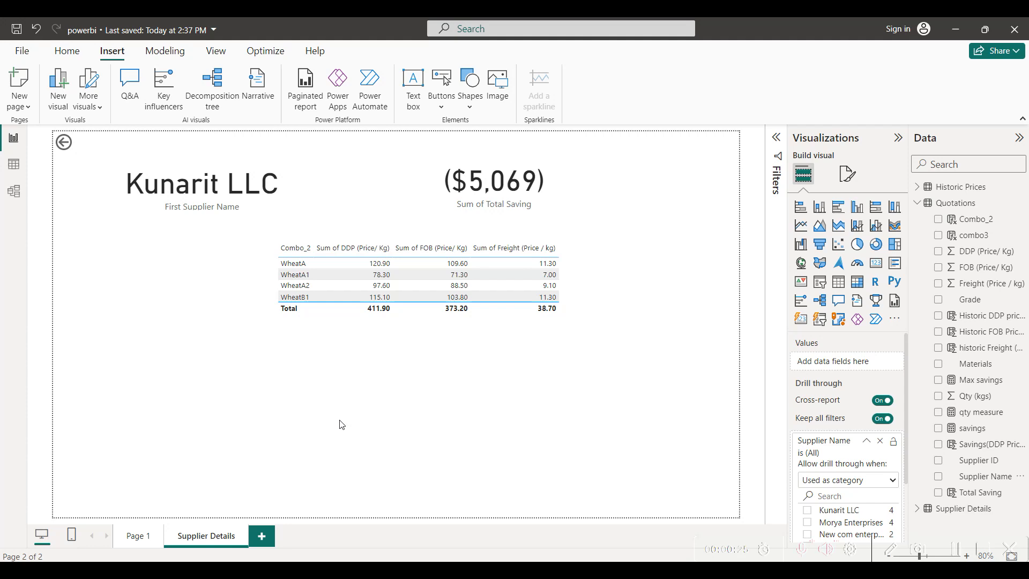
mouse_move(133, 532)
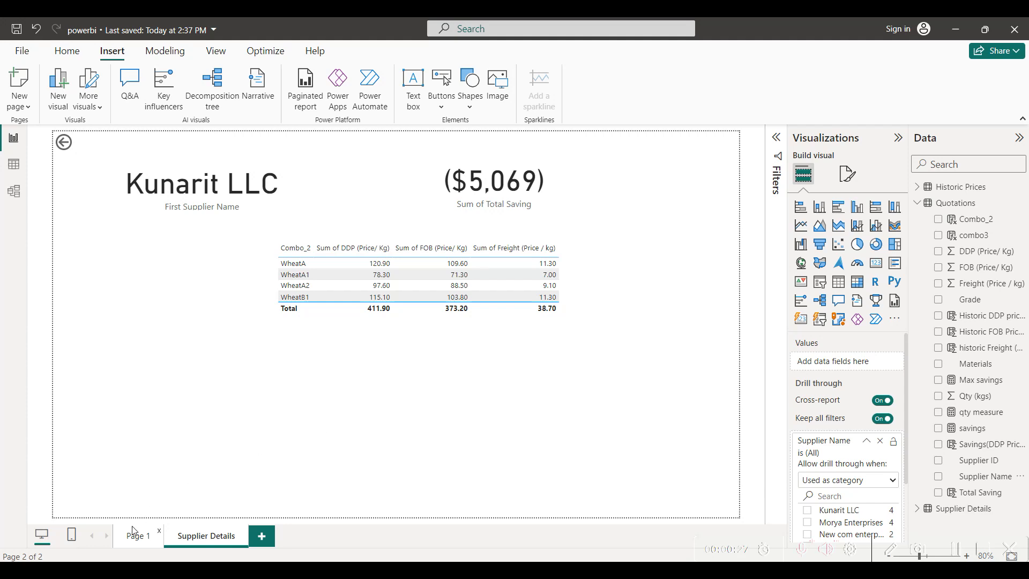
left_click(138, 535)
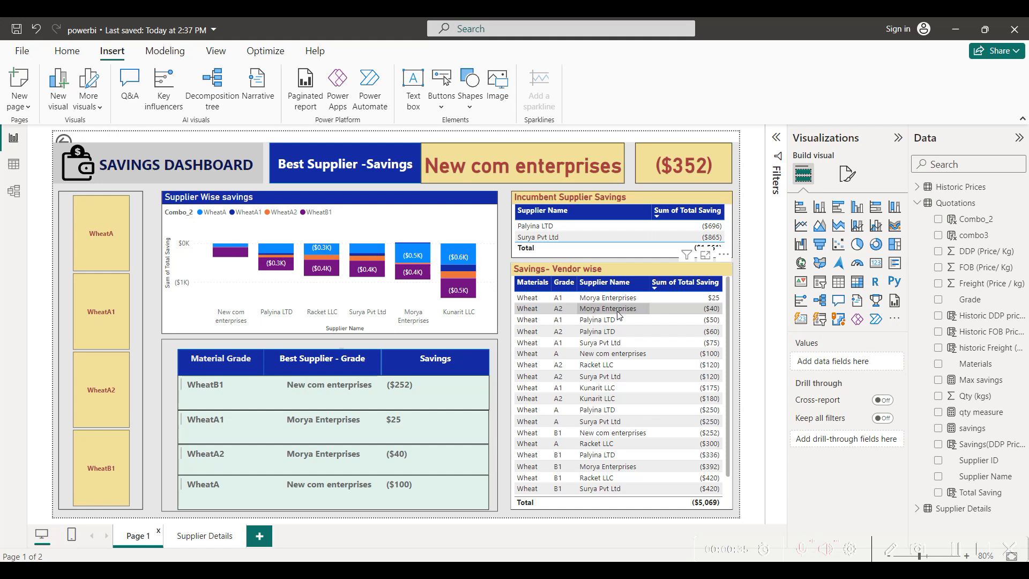
right_click(607, 308)
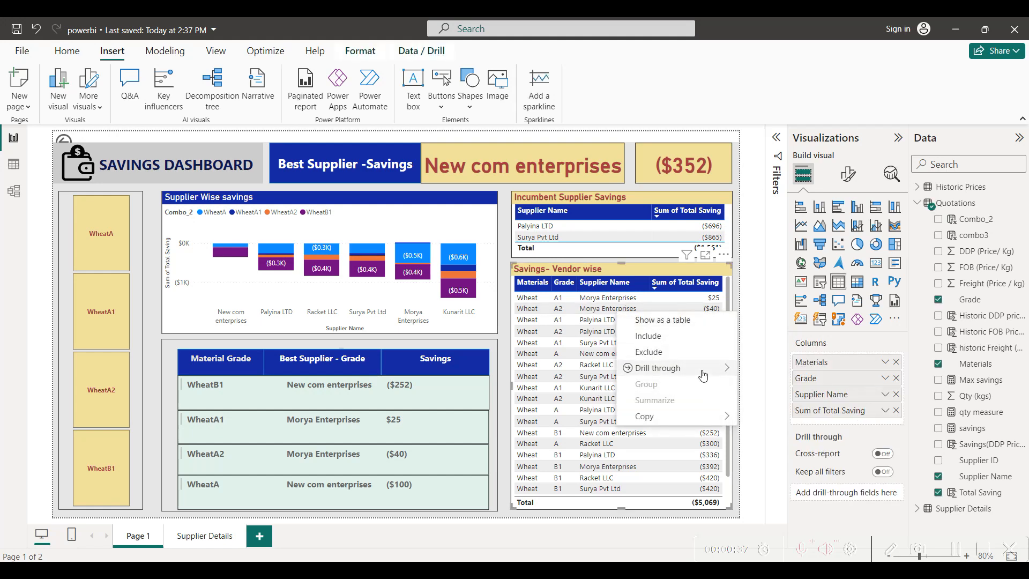
left_click(656, 367)
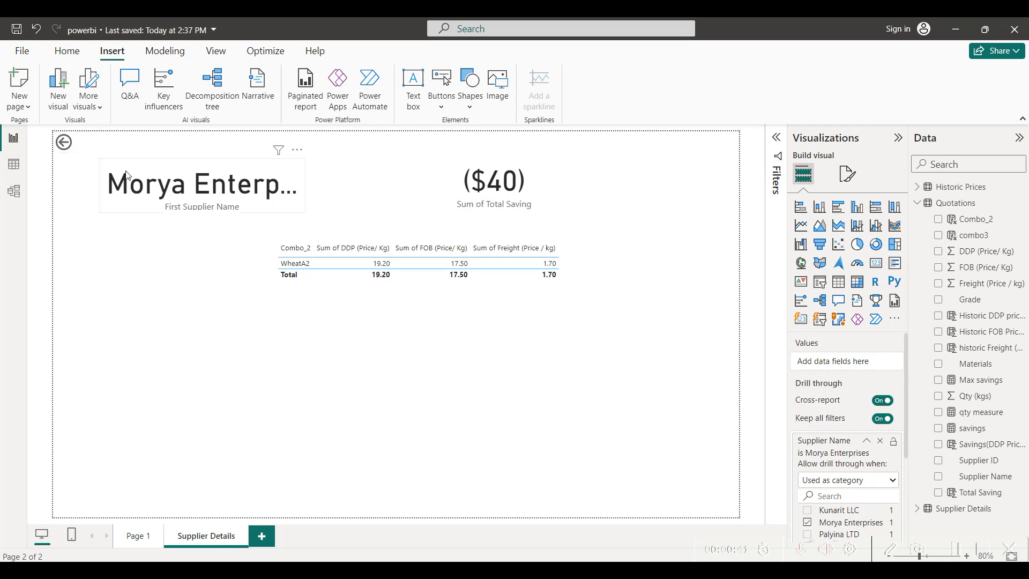
mouse_move(131, 171)
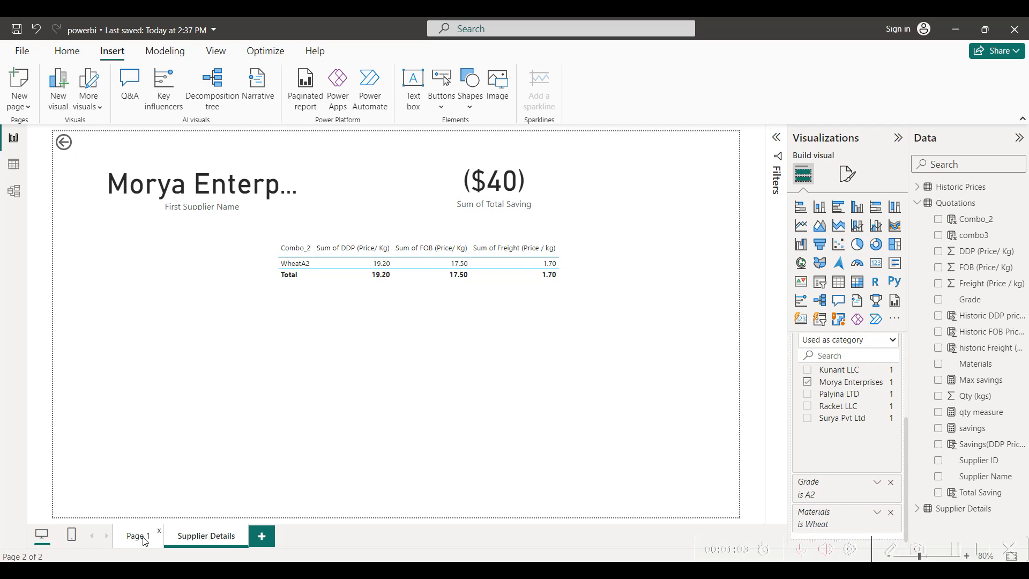
left_click(137, 536)
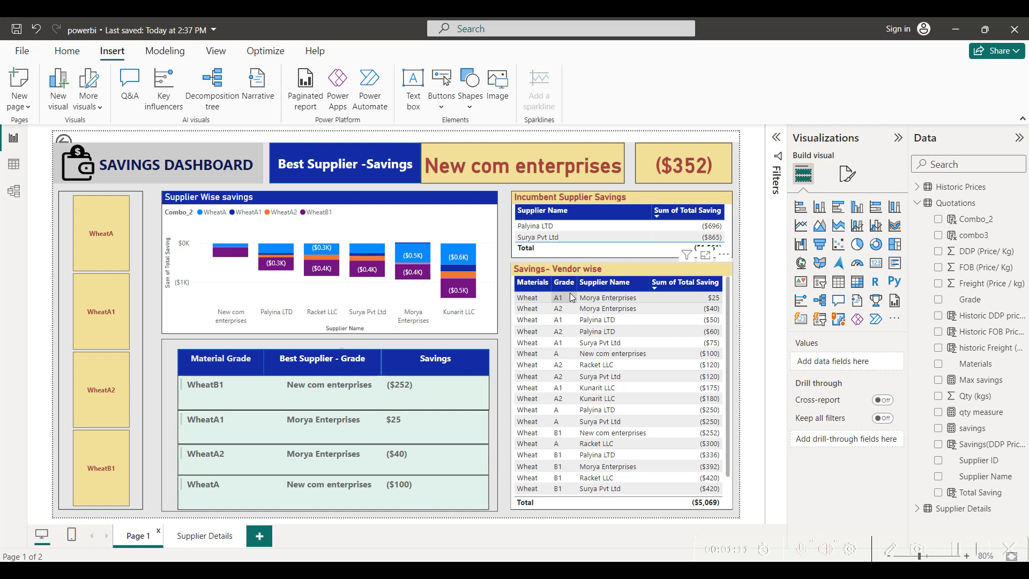
mouse_move(528, 320)
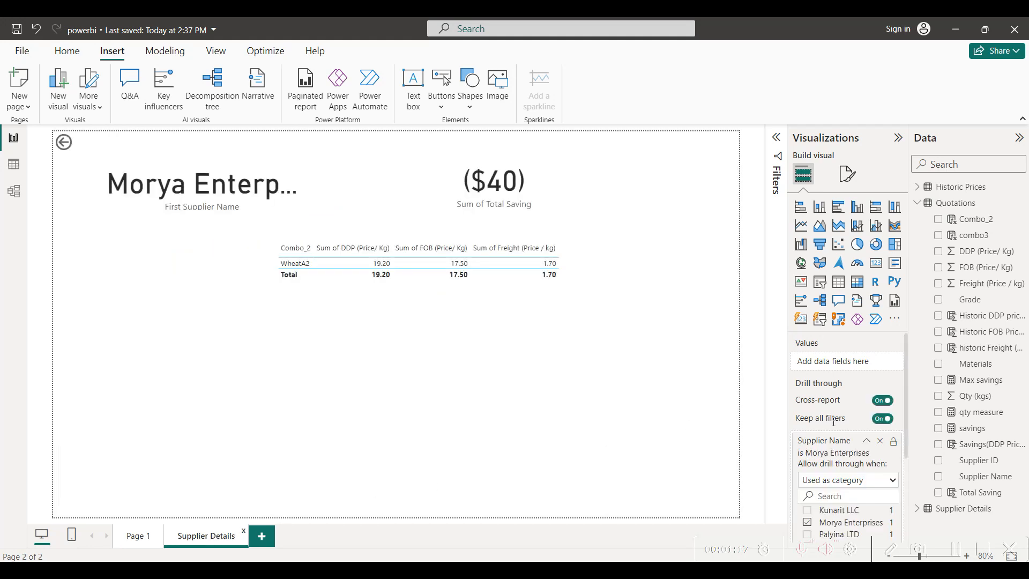
mouse_move(905, 399)
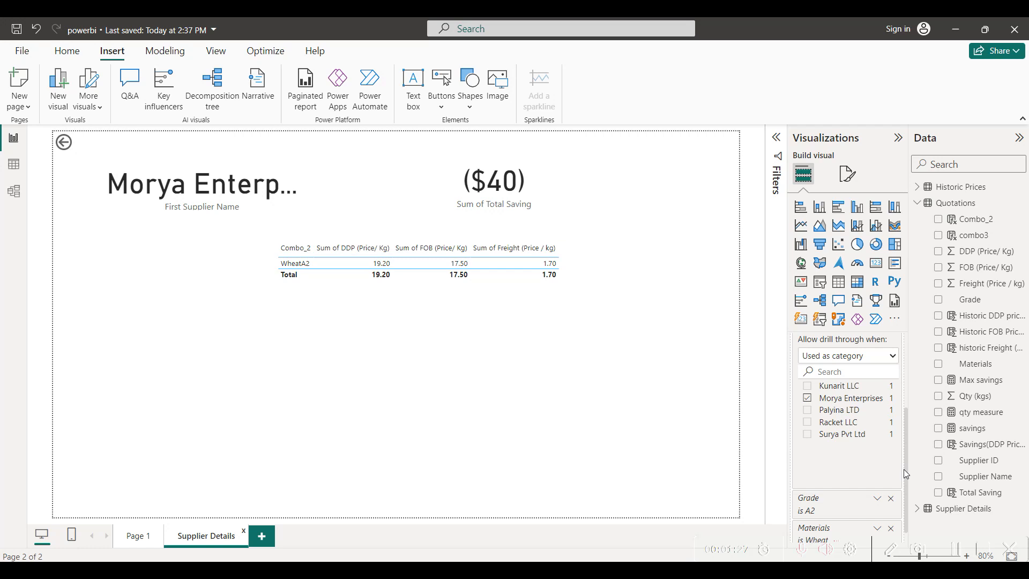
mouse_move(906, 470)
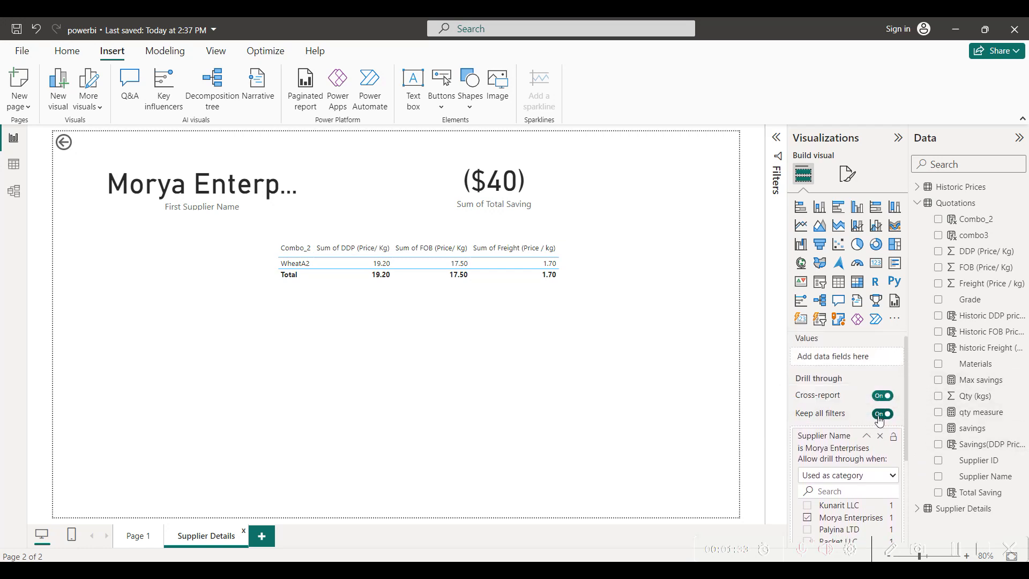
mouse_move(881, 414)
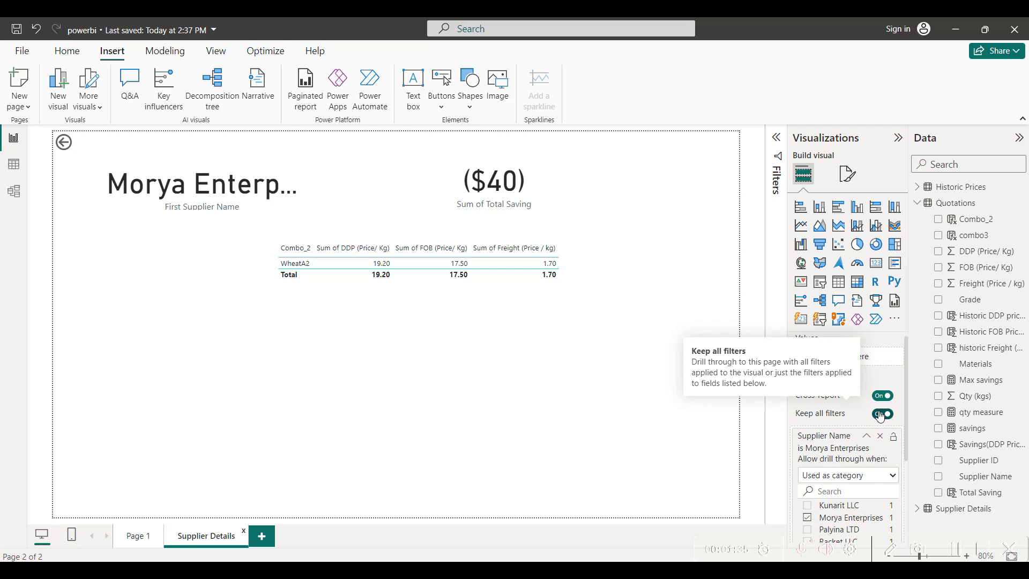
Turn off Keep all filters for the Supplier Details drill-through and go back to Page 1
left_click(882, 415)
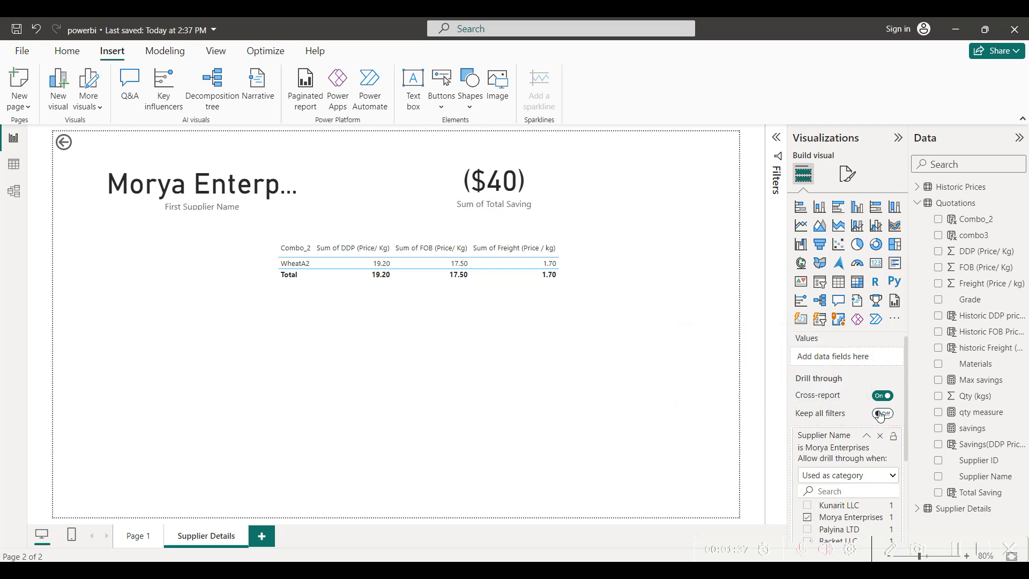
left_click(882, 414)
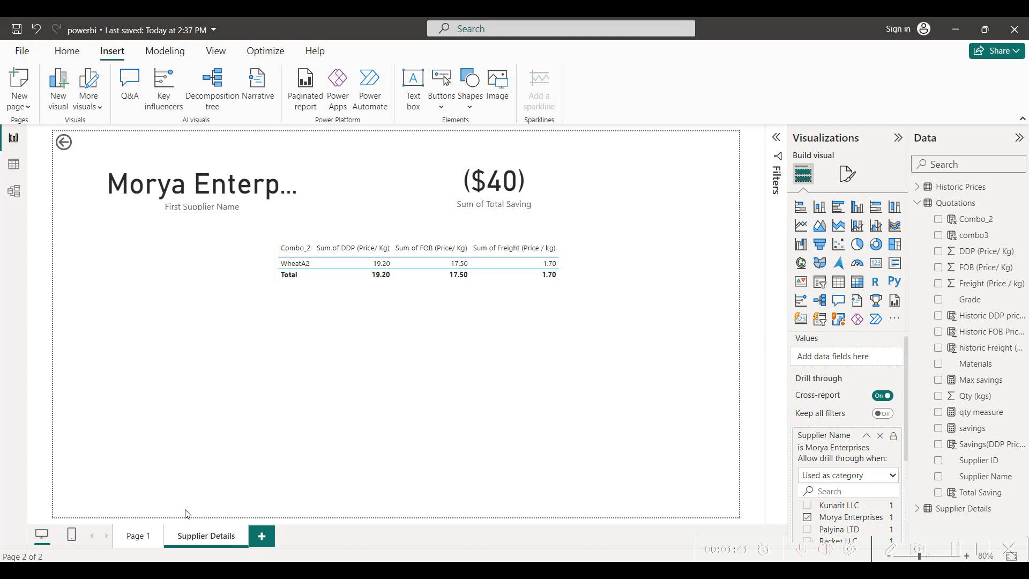
left_click(138, 535)
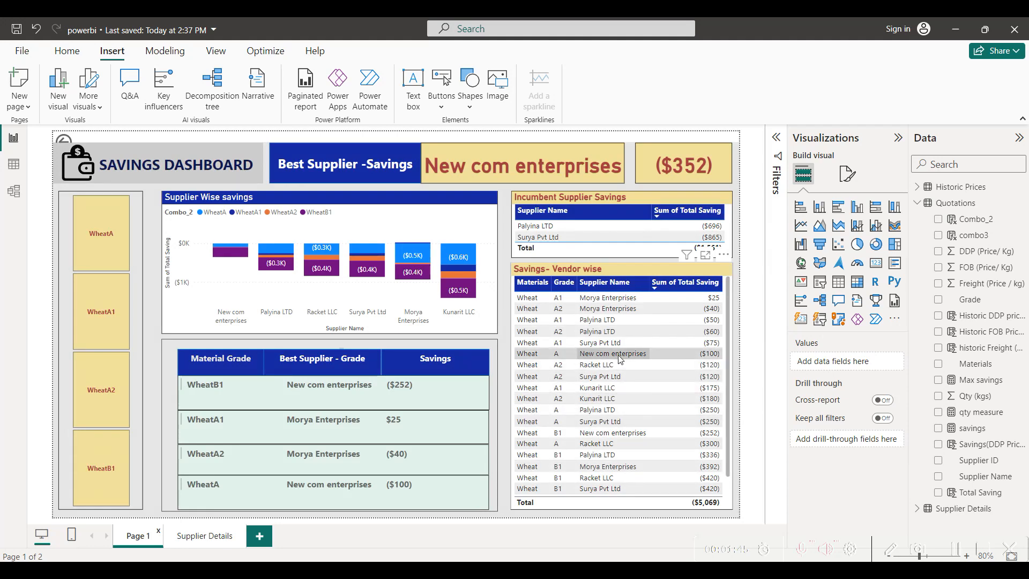
Drill through from the New com enterprises row to its Supplier Details page and inspect it
right_click(611, 353)
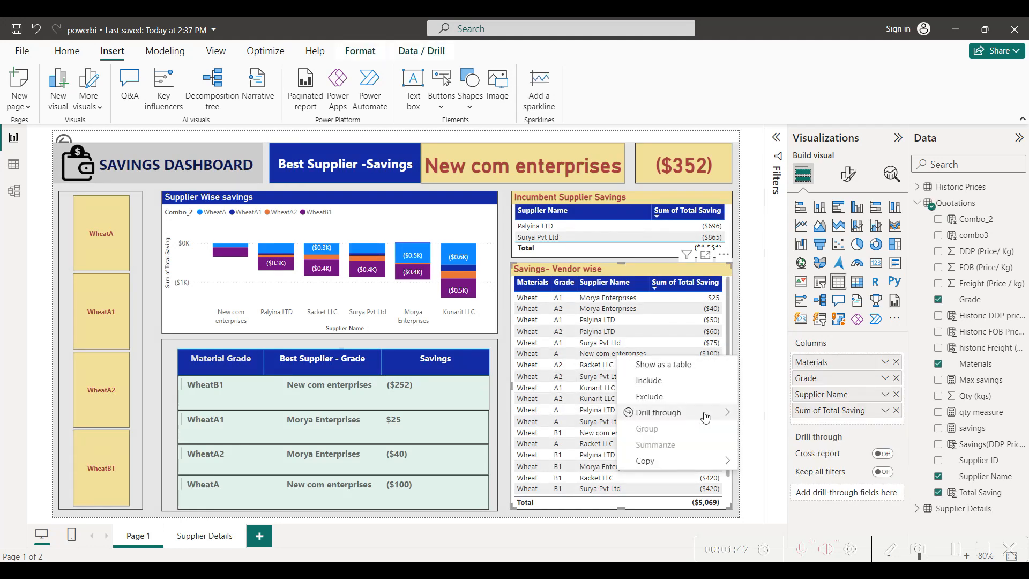
left_click(657, 413)
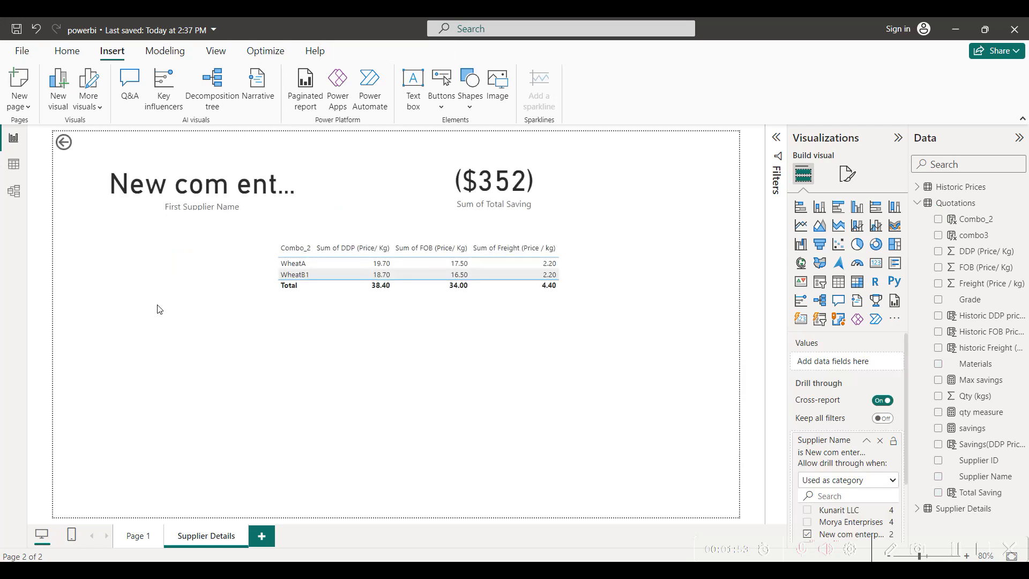
left_click(199, 184)
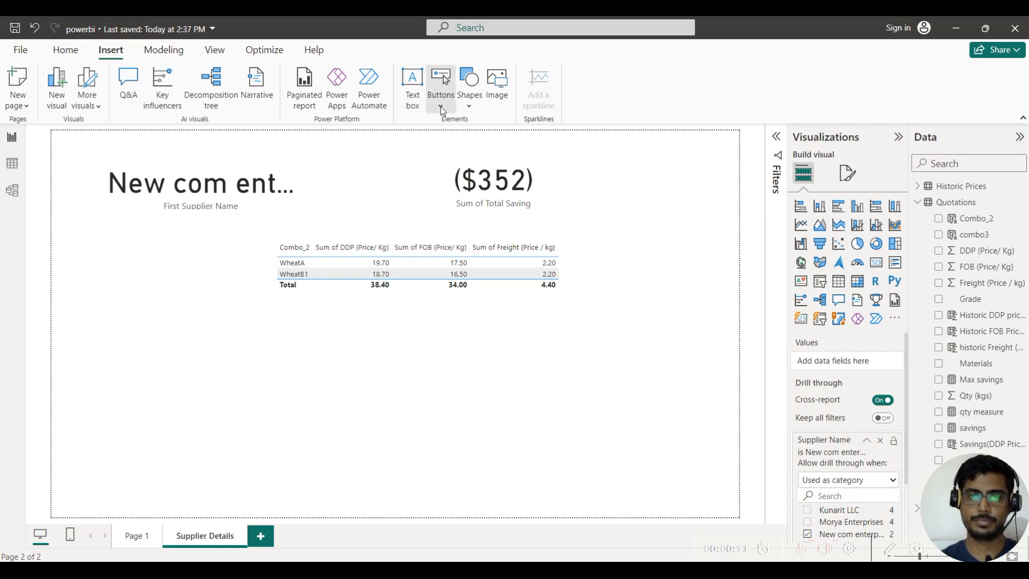
Insert a button on Supplier Details, then turn on and expand its Action settings
left_click(440, 88)
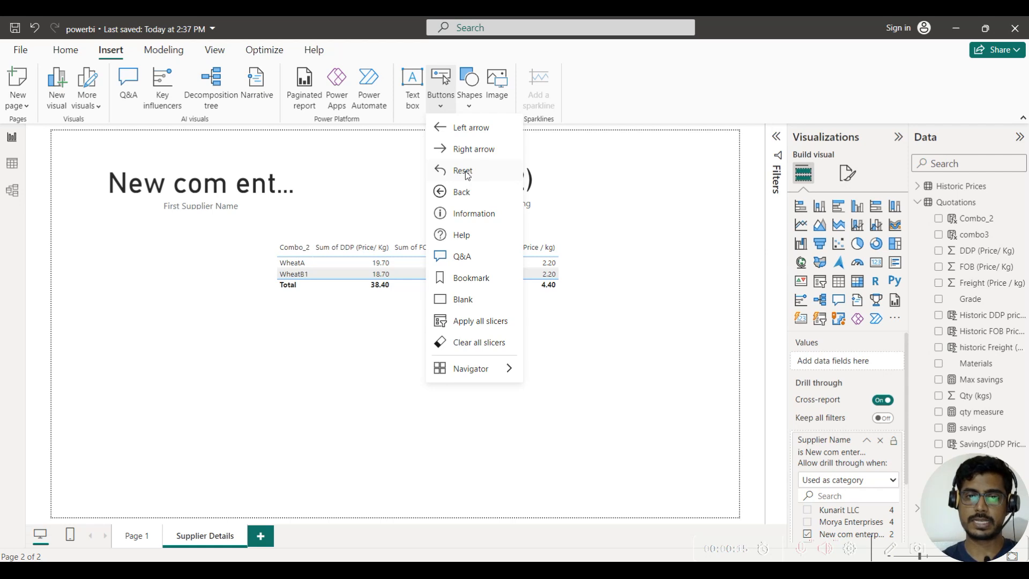
left_click(462, 170)
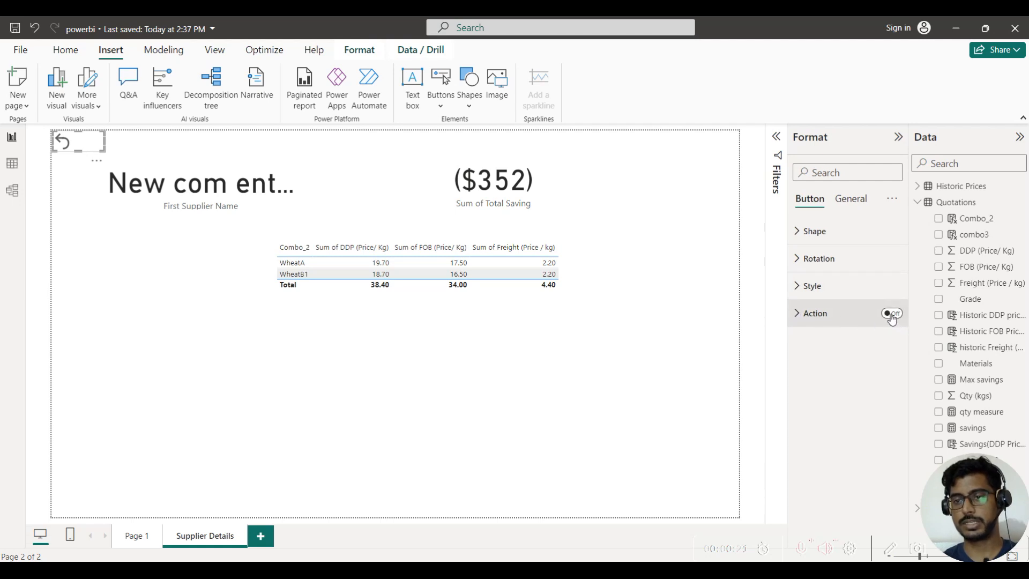
left_click(891, 313)
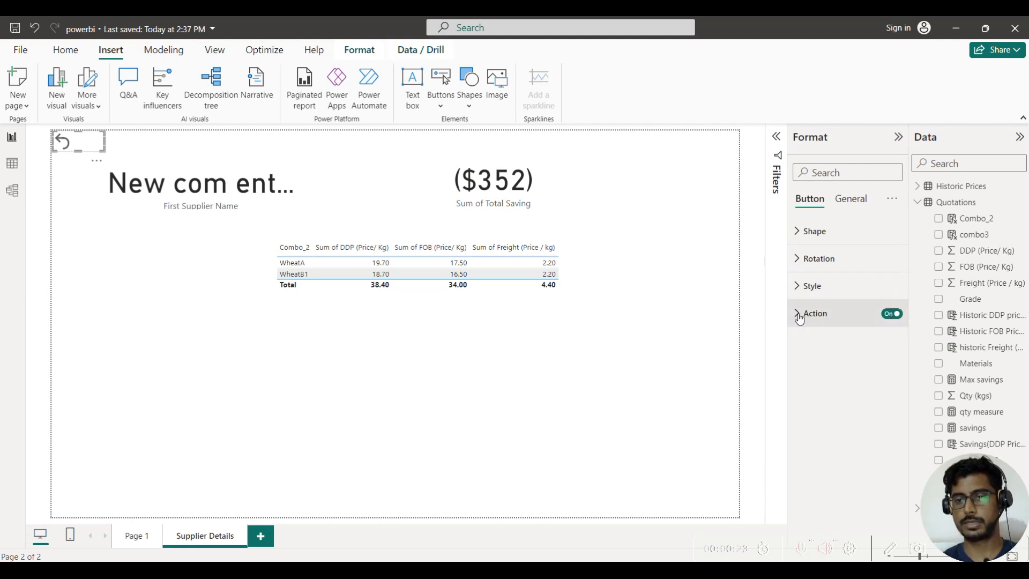
left_click(815, 313)
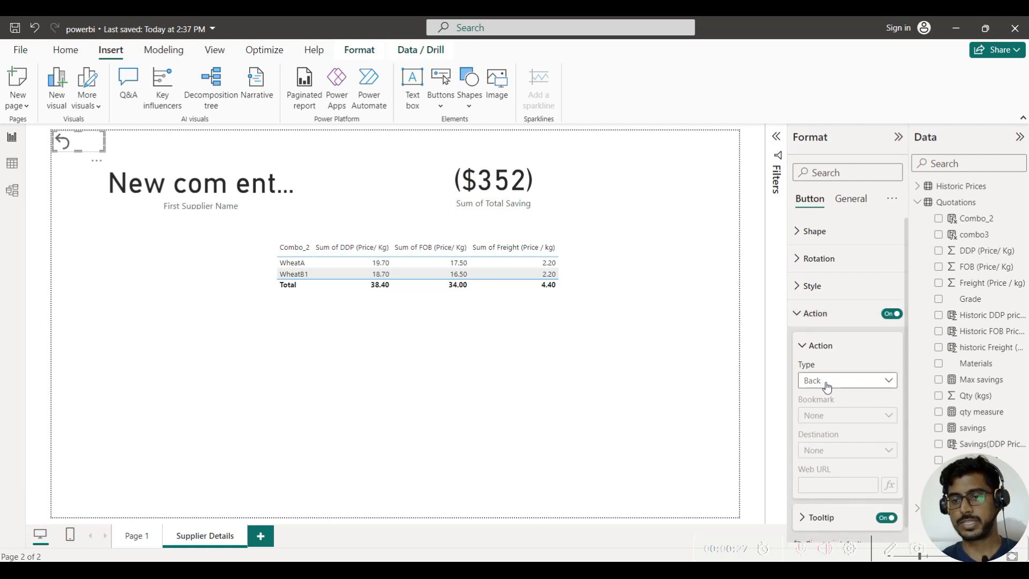
mouse_move(66, 140)
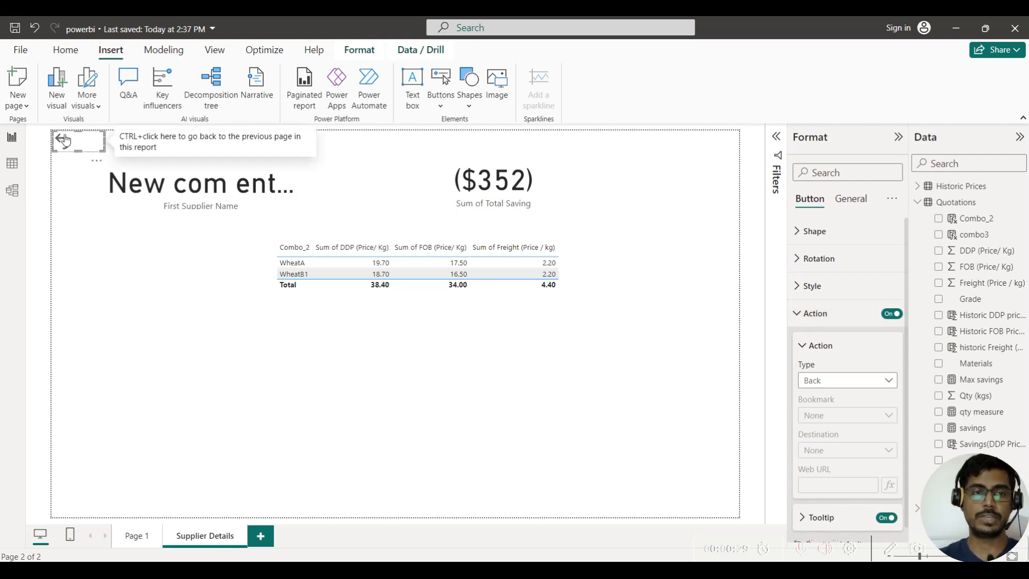